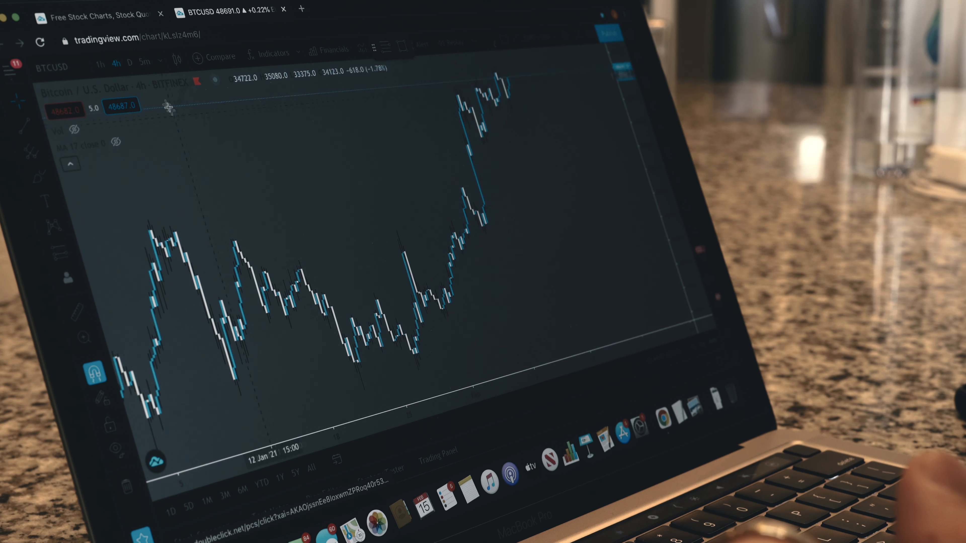
Switch the BTCUSD chart to the daily timeframe, then down to a shorter interval
left_click(127, 63)
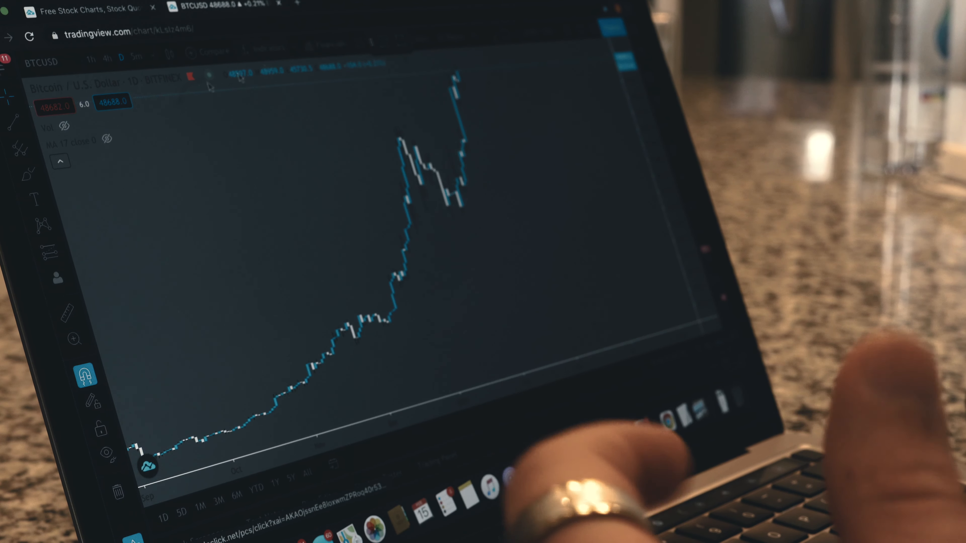
left_click(91, 58)
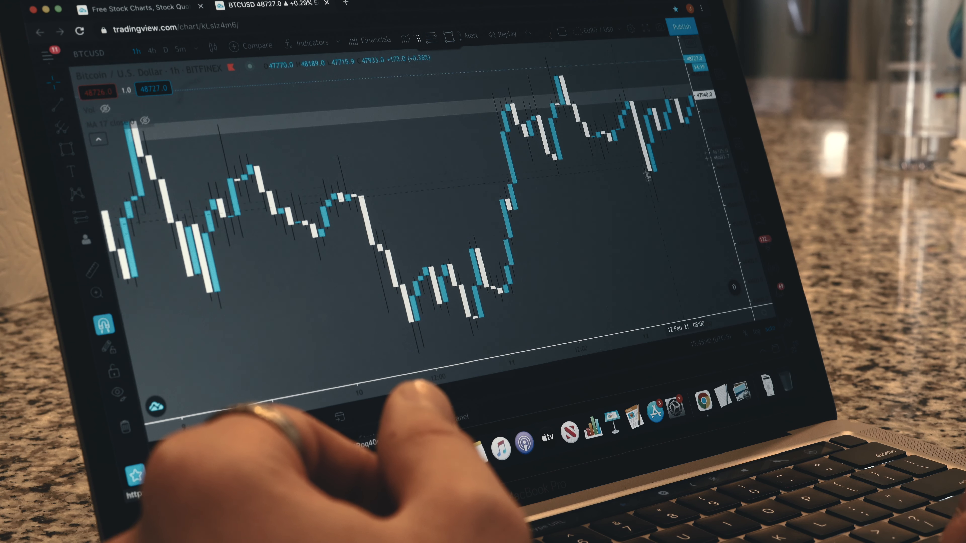
mouse_move(598, 142)
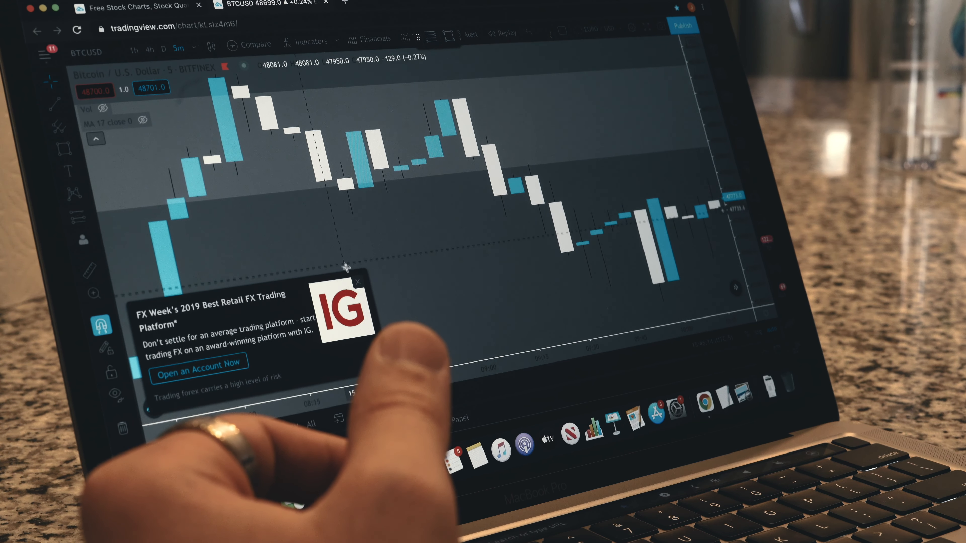
Dismiss the IG advertisement covering the 5-minute Bitcoin chart
left_click(358, 282)
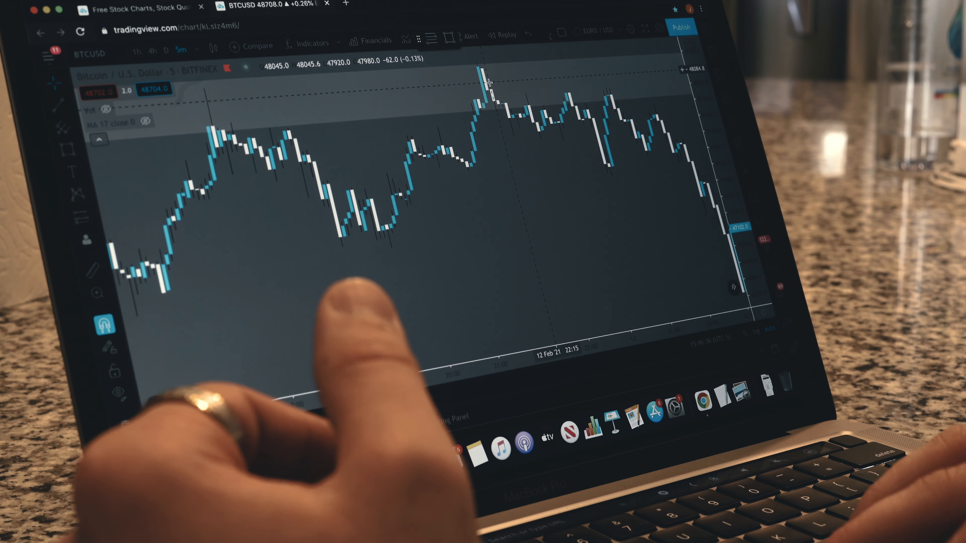
mouse_move(524, 120)
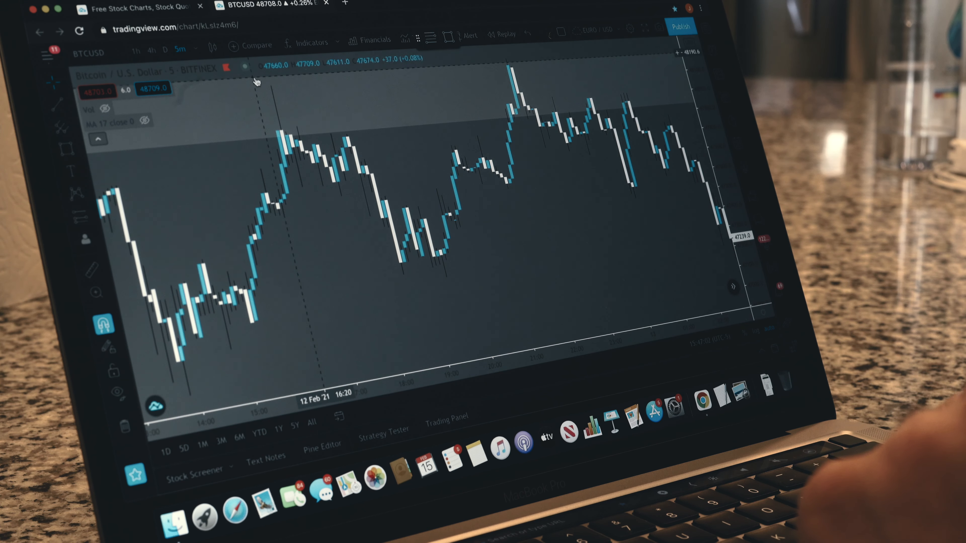
mouse_move(110, 15)
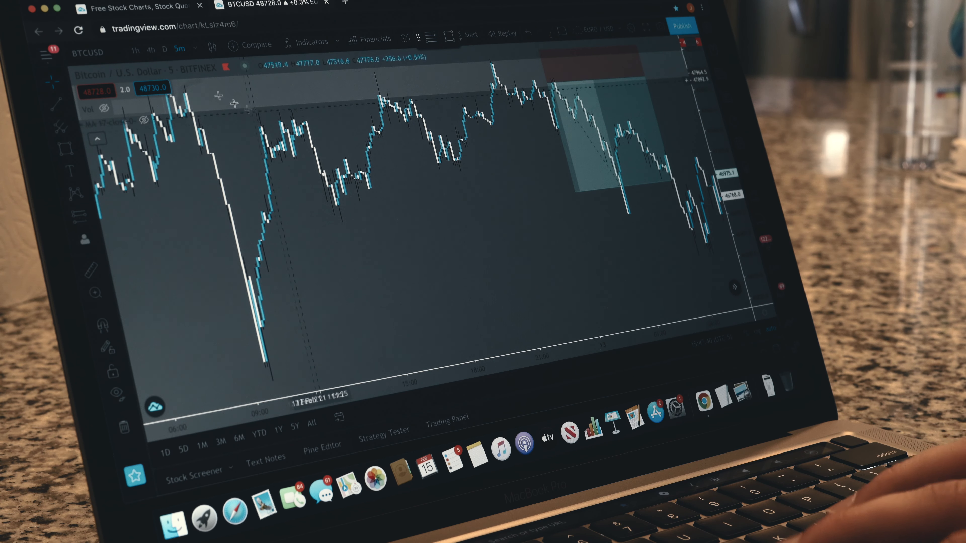
Switch the chart with the short-position box to the 1-hour timeframe
left_click(136, 50)
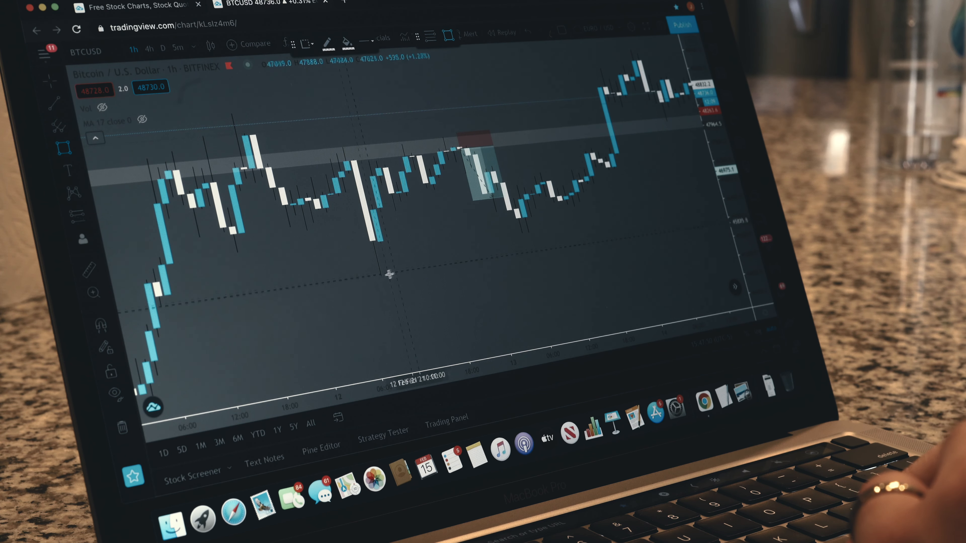
Return the Bitcoin chart to the 5-minute timeframe showing the short-position box
left_click(99, 324)
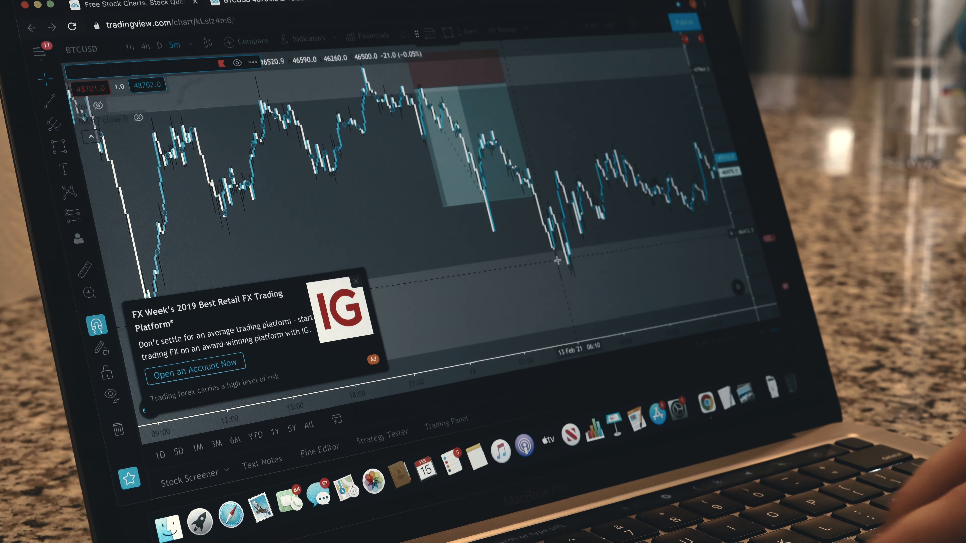
Dismiss the advertisement covering the 5-minute Bitcoin chart
left_click(356, 281)
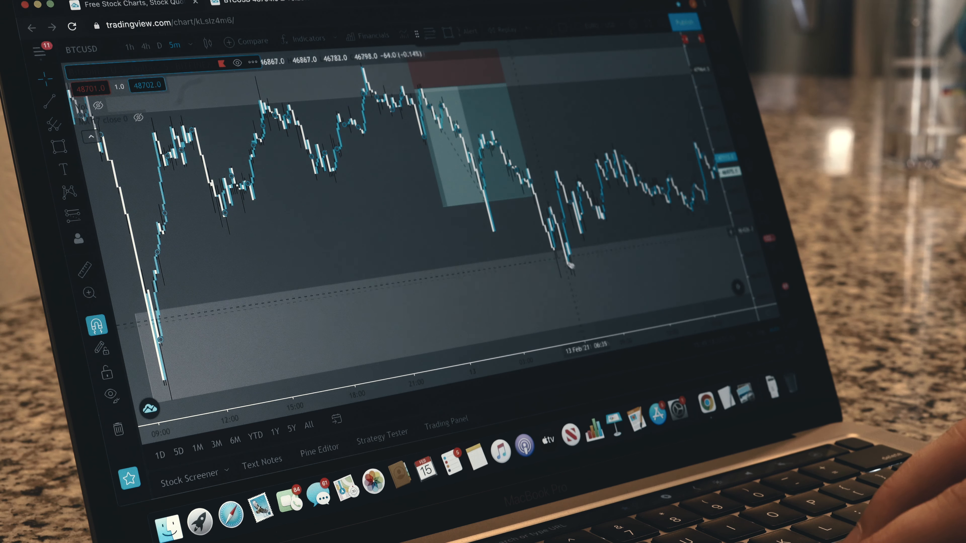
mouse_move(558, 259)
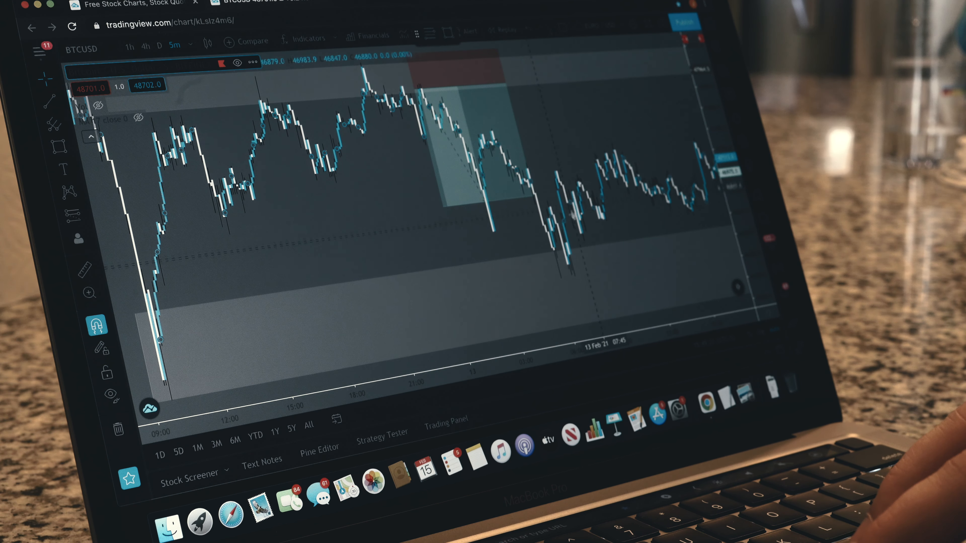
mouse_move(557, 274)
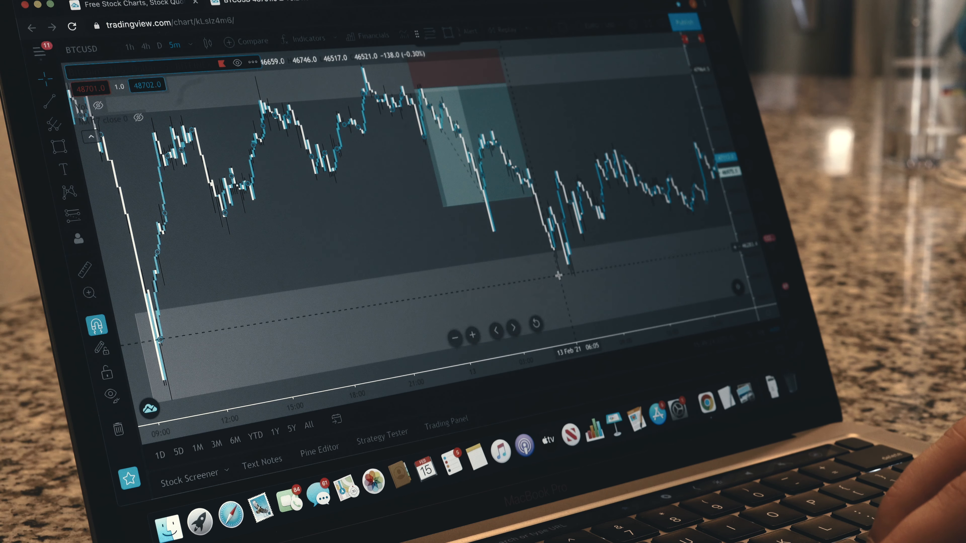
mouse_move(561, 200)
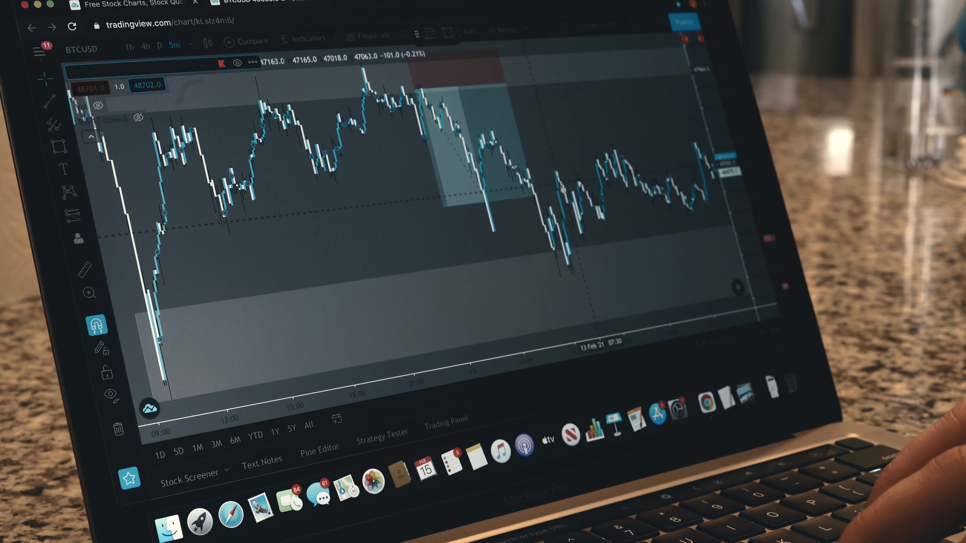
mouse_move(586, 241)
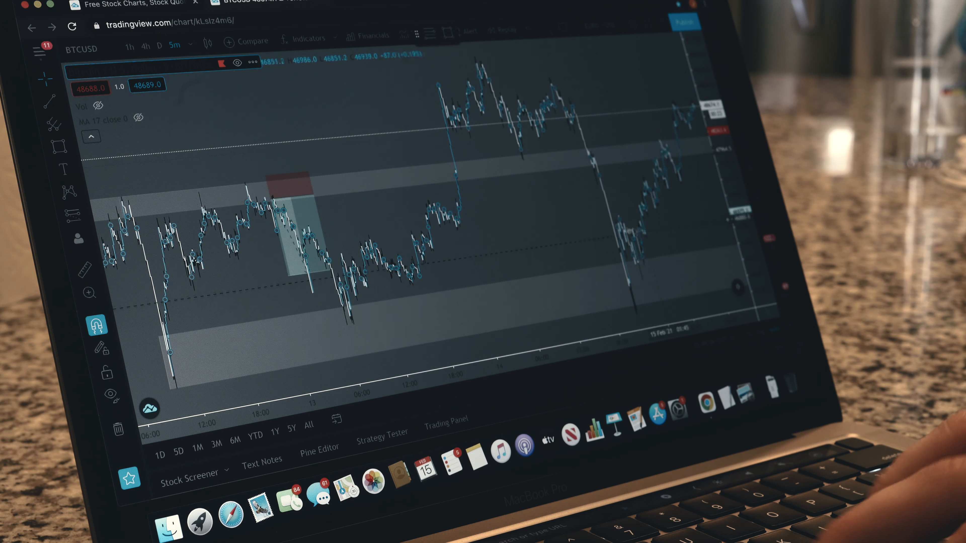
mouse_move(514, 90)
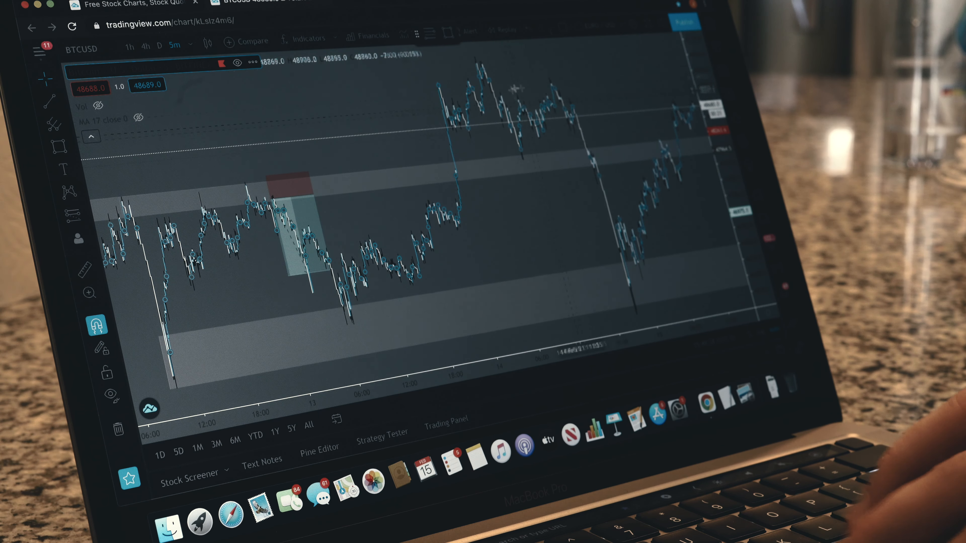
mouse_move(623, 284)
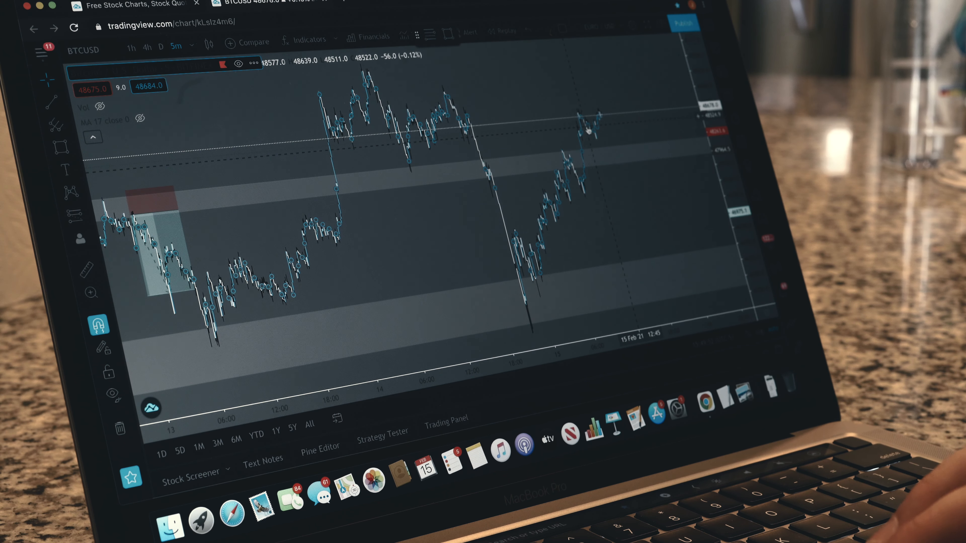
mouse_move(497, 95)
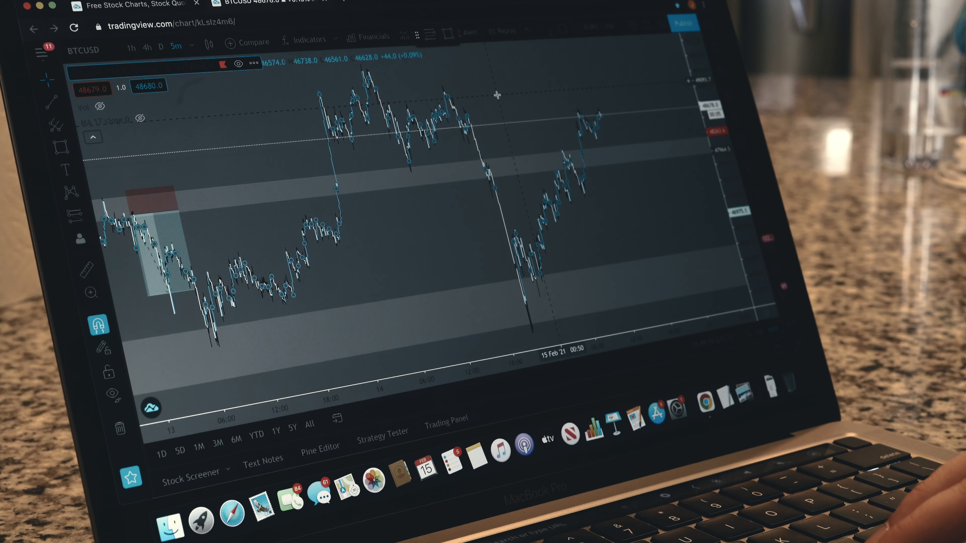
mouse_move(526, 104)
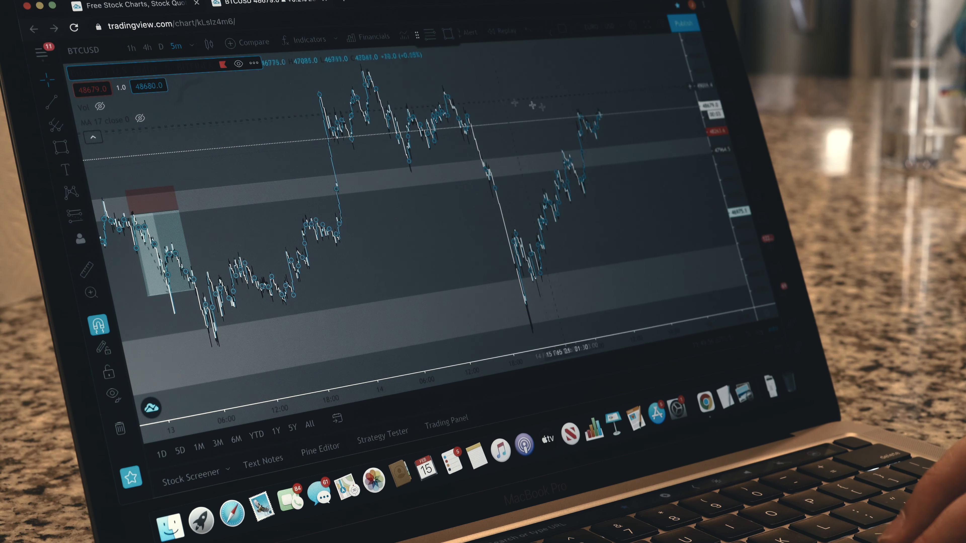
mouse_move(561, 93)
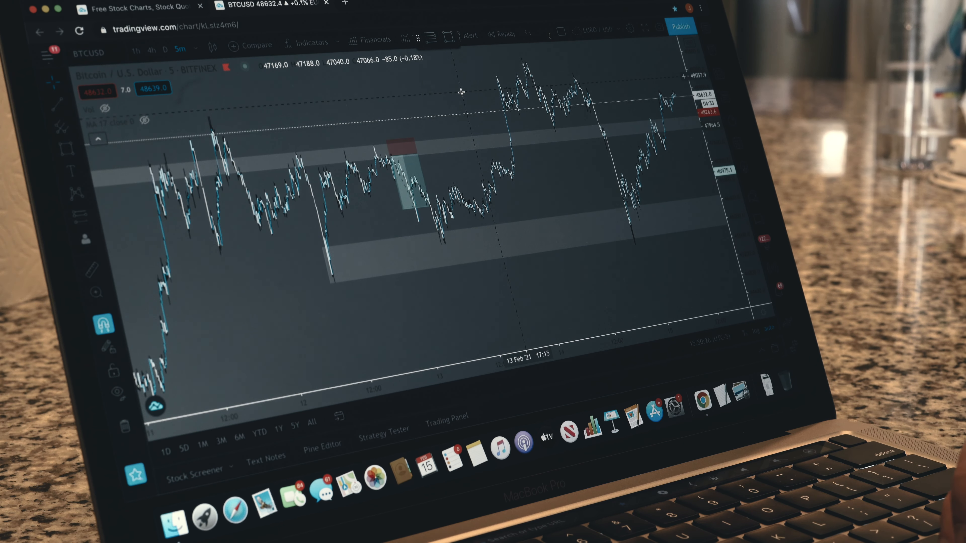
mouse_move(405, 121)
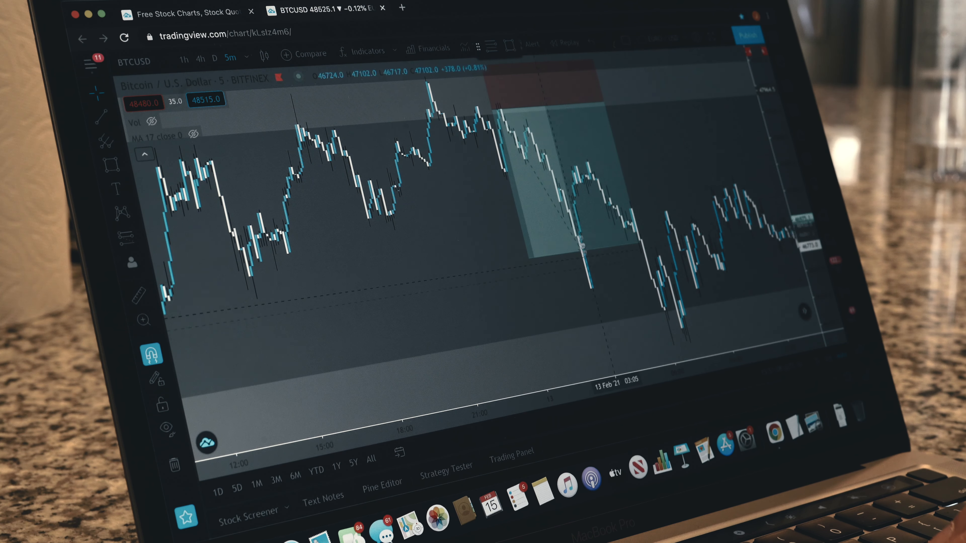
mouse_move(570, 166)
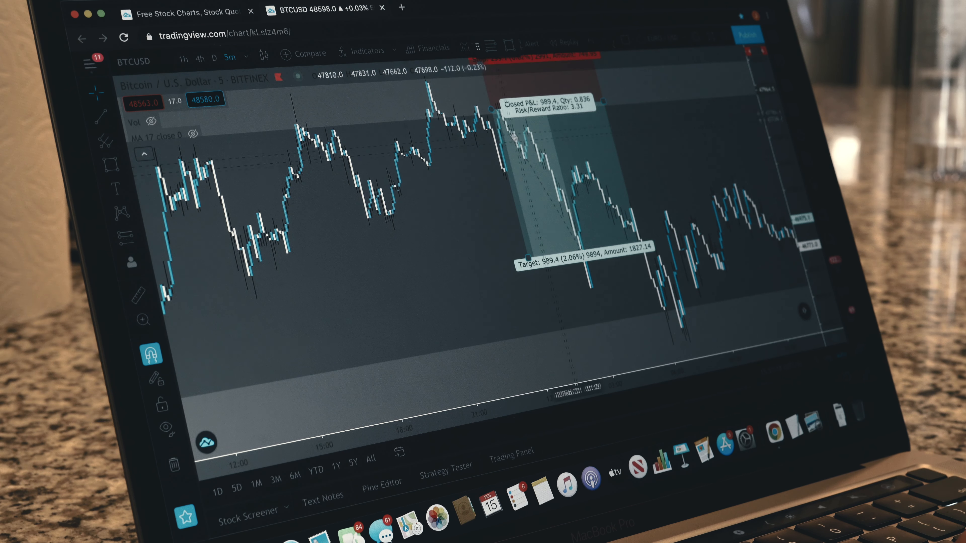
mouse_move(545, 228)
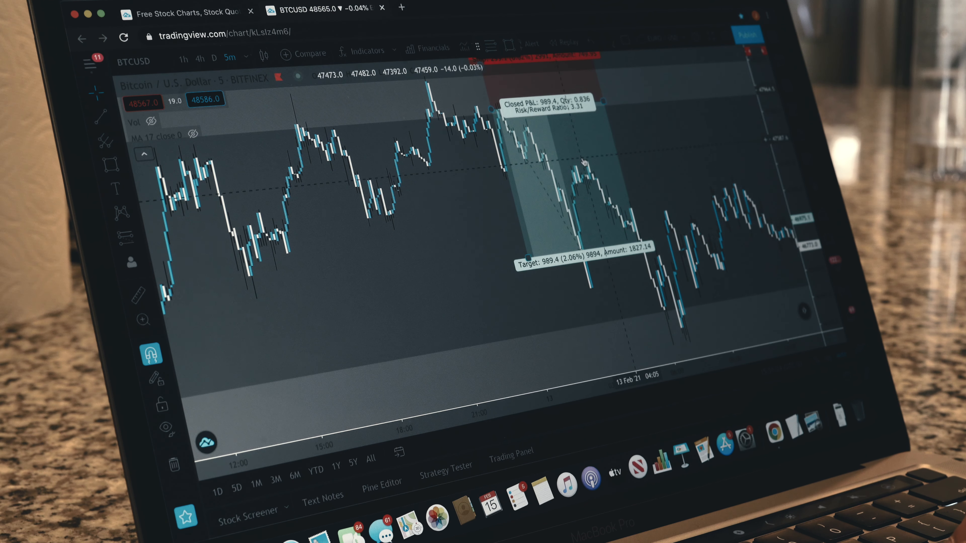
mouse_move(574, 274)
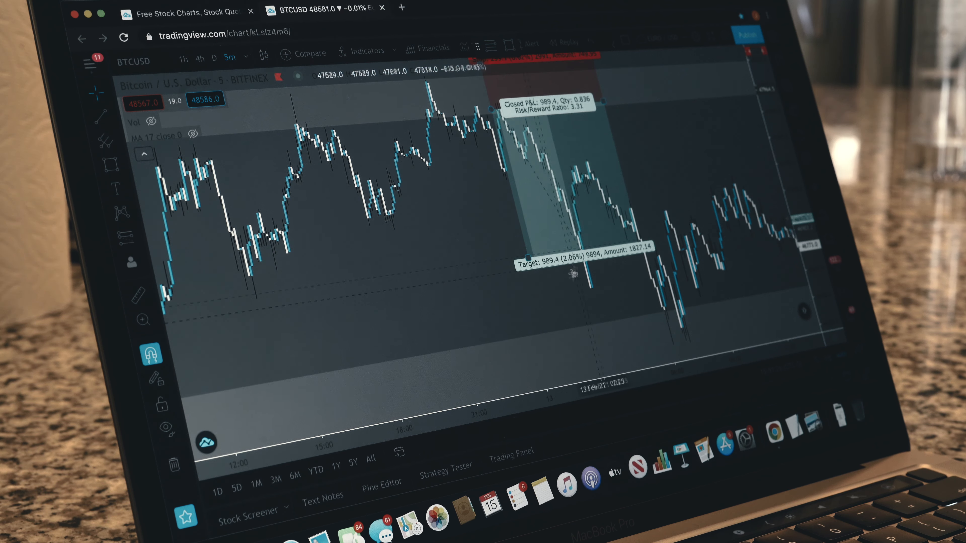
mouse_move(588, 164)
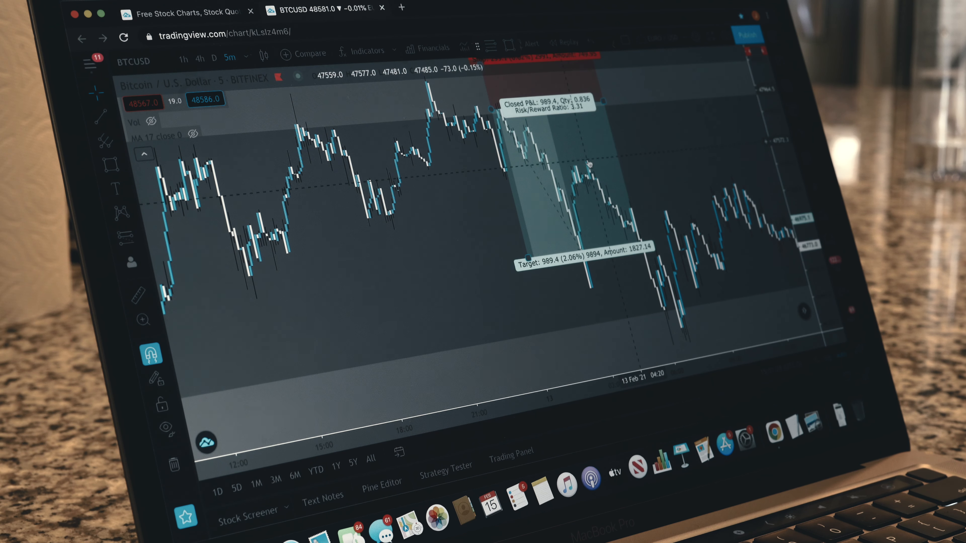